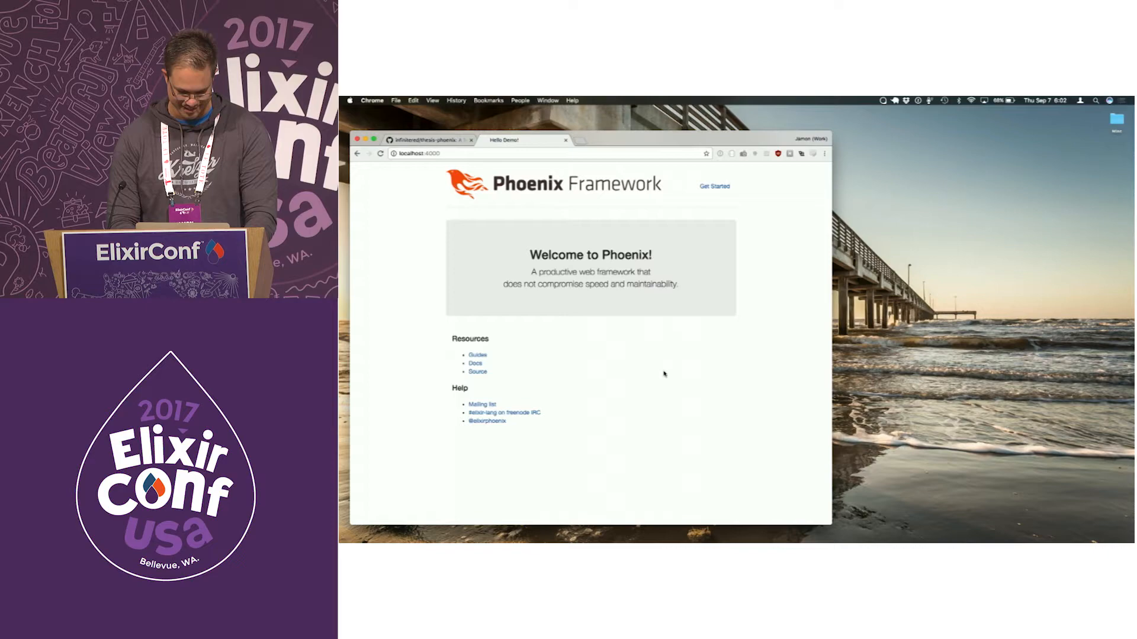
- Bring up the infinitered/thesis-phoenix repository tab in Chrome
{"action": "left_click", "coordinate": [424, 140]}
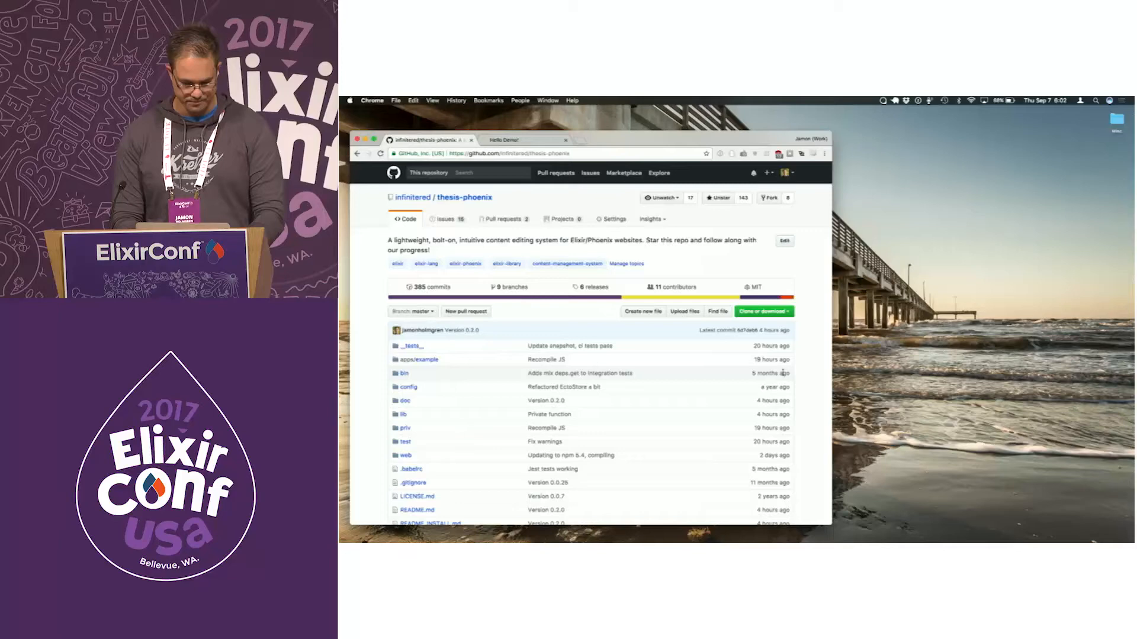
- Browse the repo README, then add {:thesis, "~> 0.2"} to the deps in mix.exs
{"action": "left_click", "coordinate": [525, 140]}
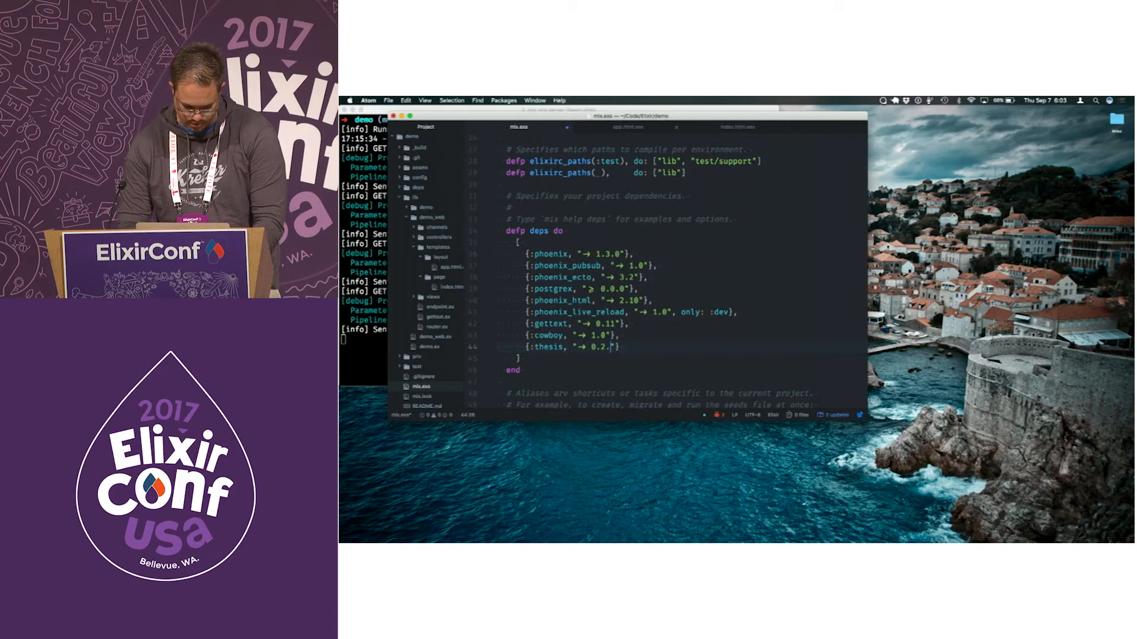
- Run mix deps.get to fetch dependencies including thesis 0.2.0, then start the Phoenix server
{"action": "type", "text": "mix deps.ge"}
{"action": "type", "text": "mix phx.server"}
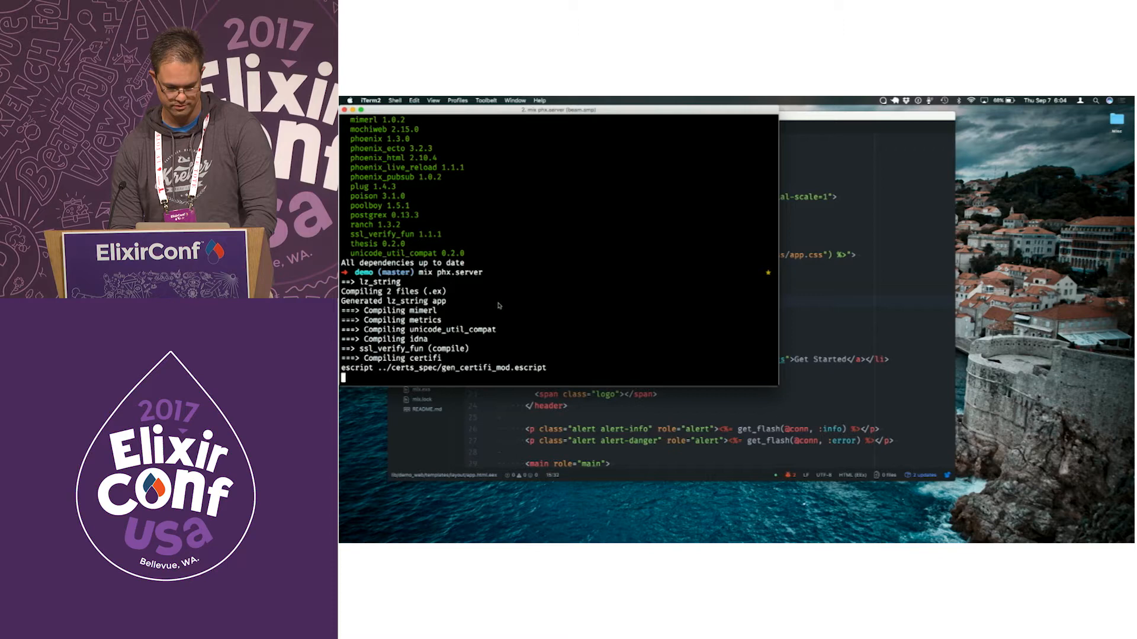
- Stop the server with Ctrl+C, run mix thesis.install, then mix ecto.migrate
{"action": "key", "text": "ctrl+c"}
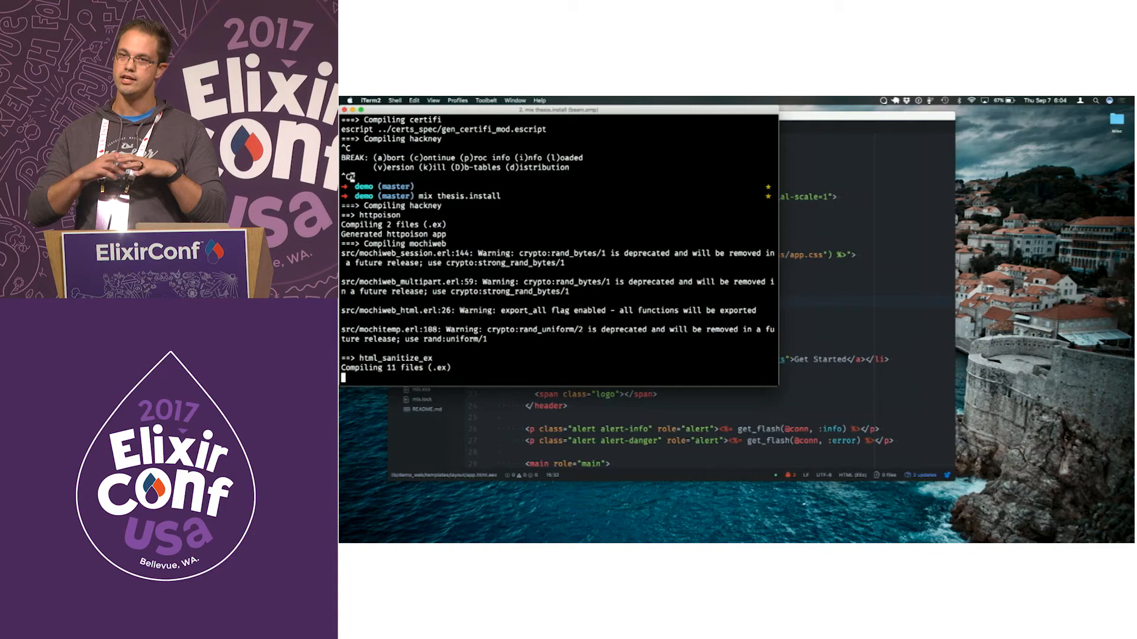
{"action": "type", "text": "mix ecto."}
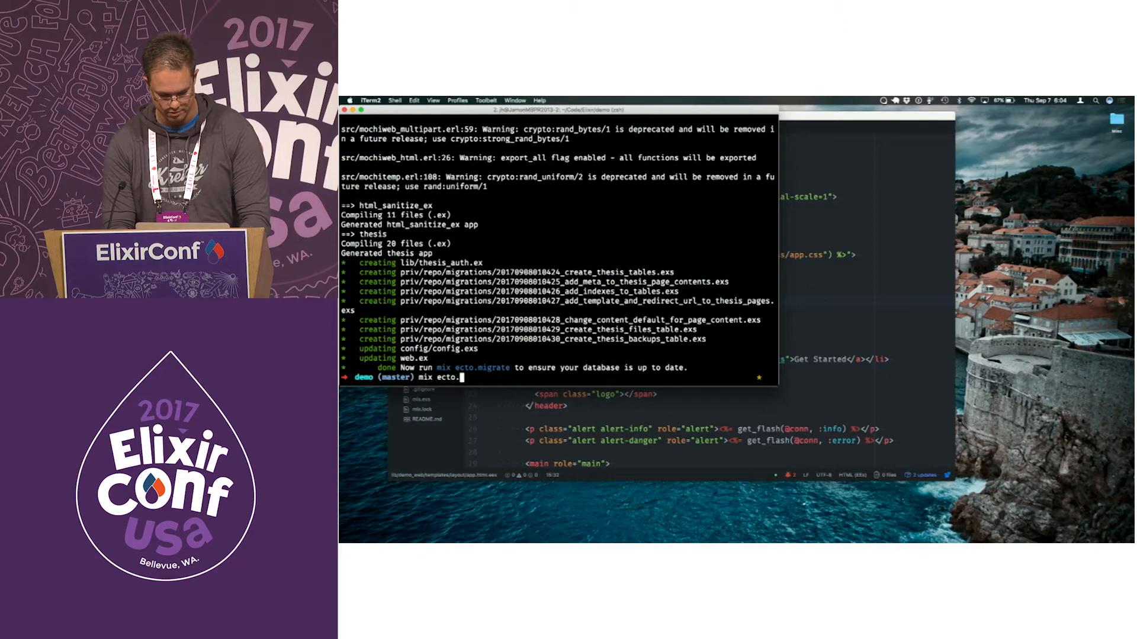
{"action": "key", "text": "Return"}
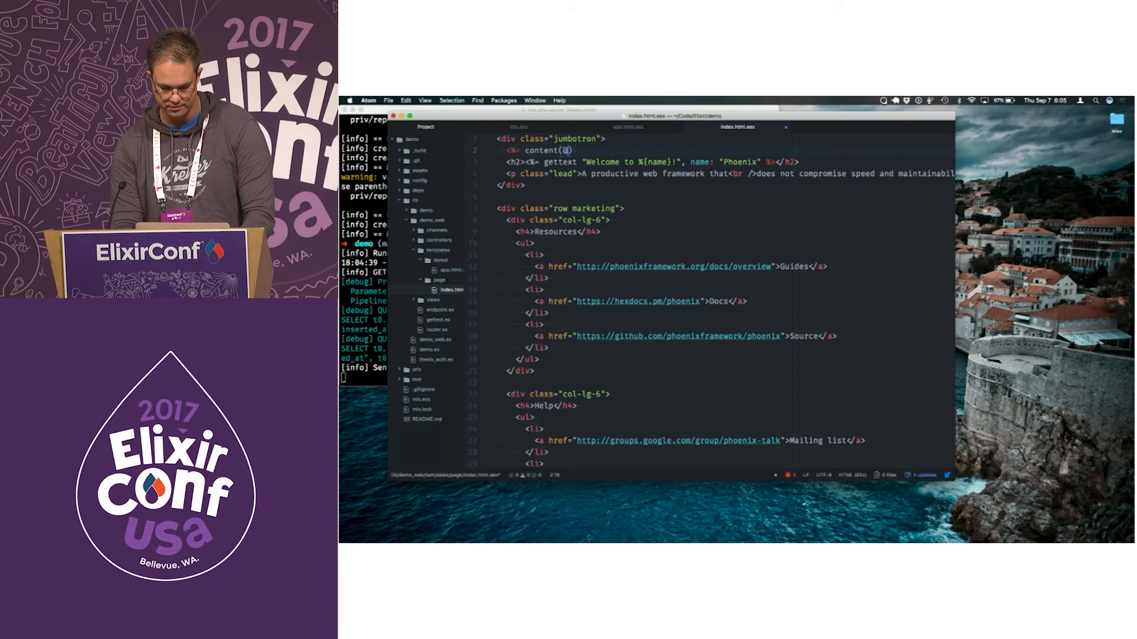
{"action": "type", "text": "conn, \"Welcome\", :html"}
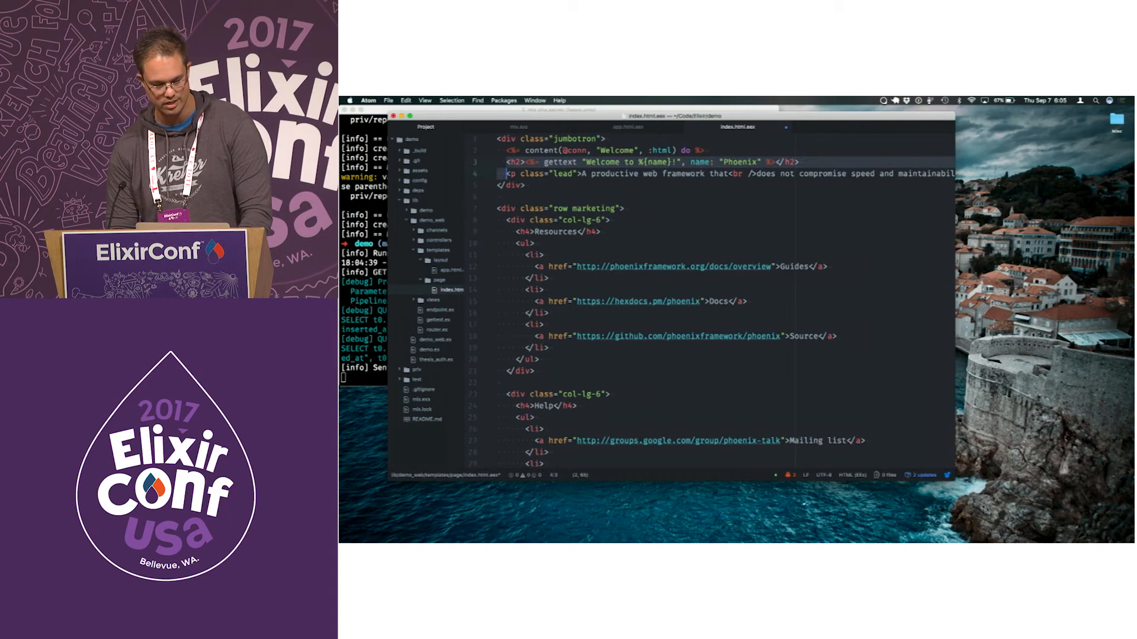
{"action": "type", "text": "<% end %>"}
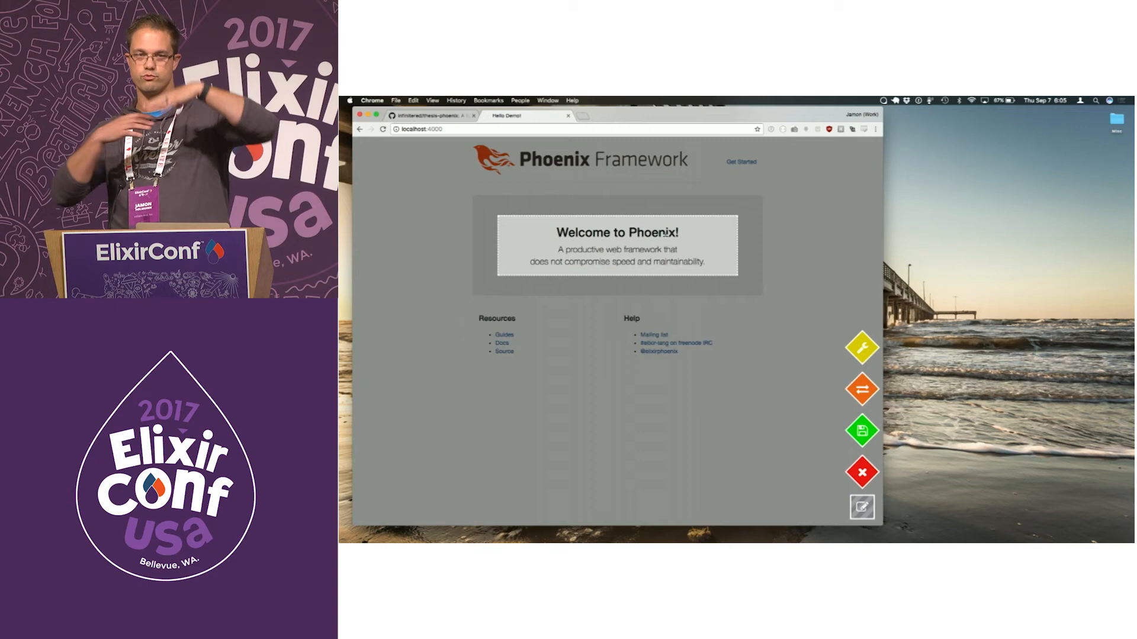
- Edit the banner to 'Welcome to Thesis!' and 'This is a live demo', then bring up Page Settings
{"action": "double_click", "coordinate": [654, 233]}
{"action": "type", "text": "Thesis"}
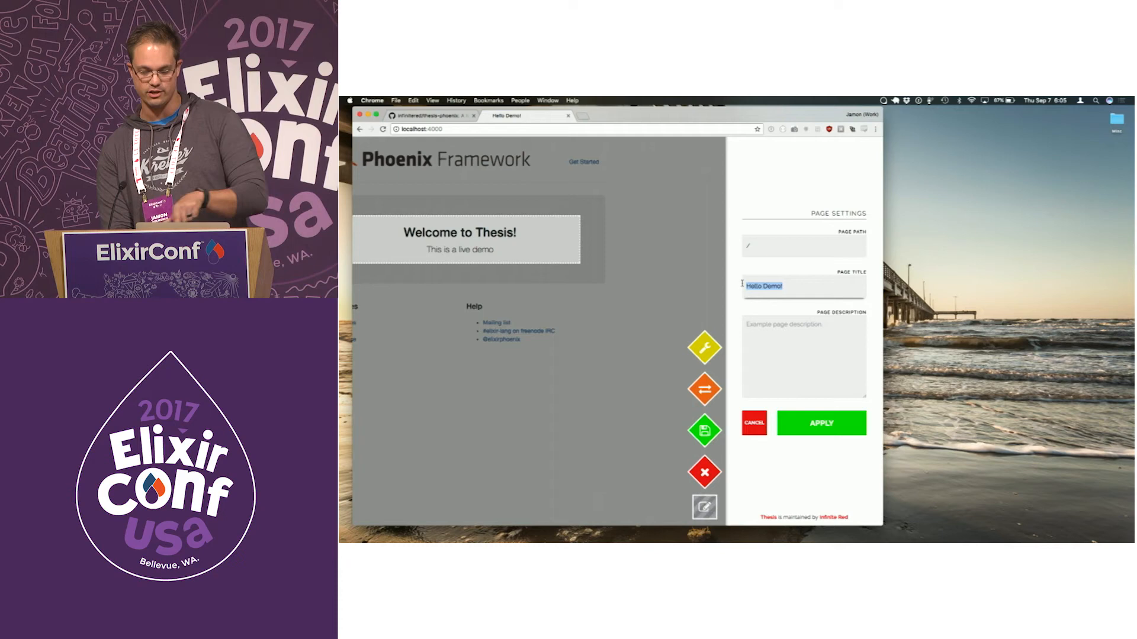
- Cancel Page Settings and show the import/export content panel with the page's JSON
{"action": "left_click", "coordinate": [752, 423]}
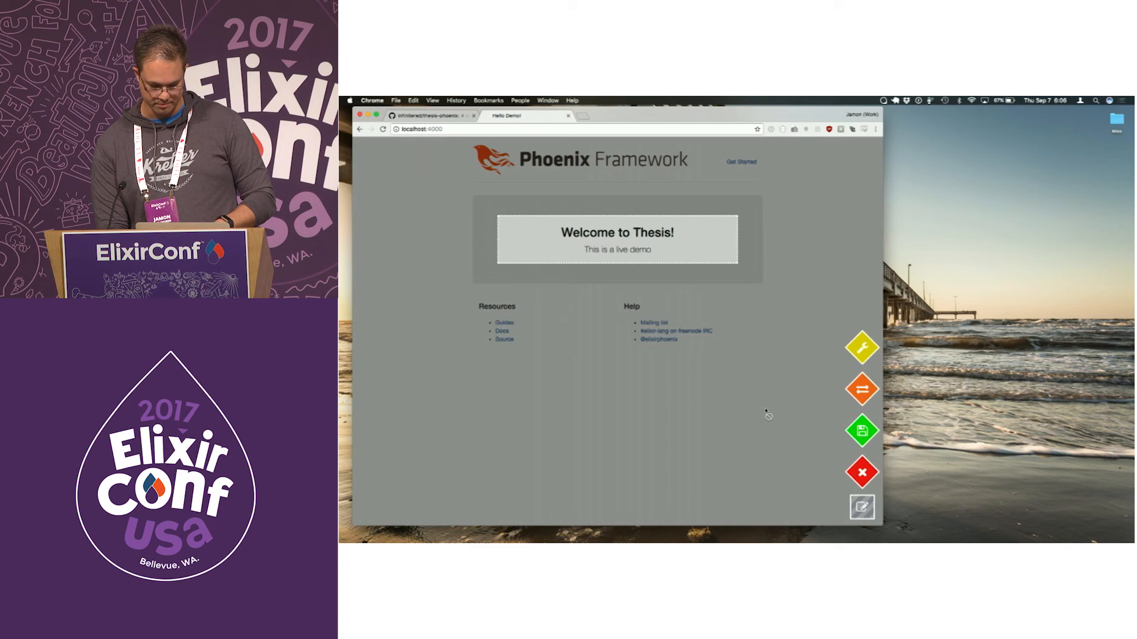
{"action": "left_click", "coordinate": [862, 388]}
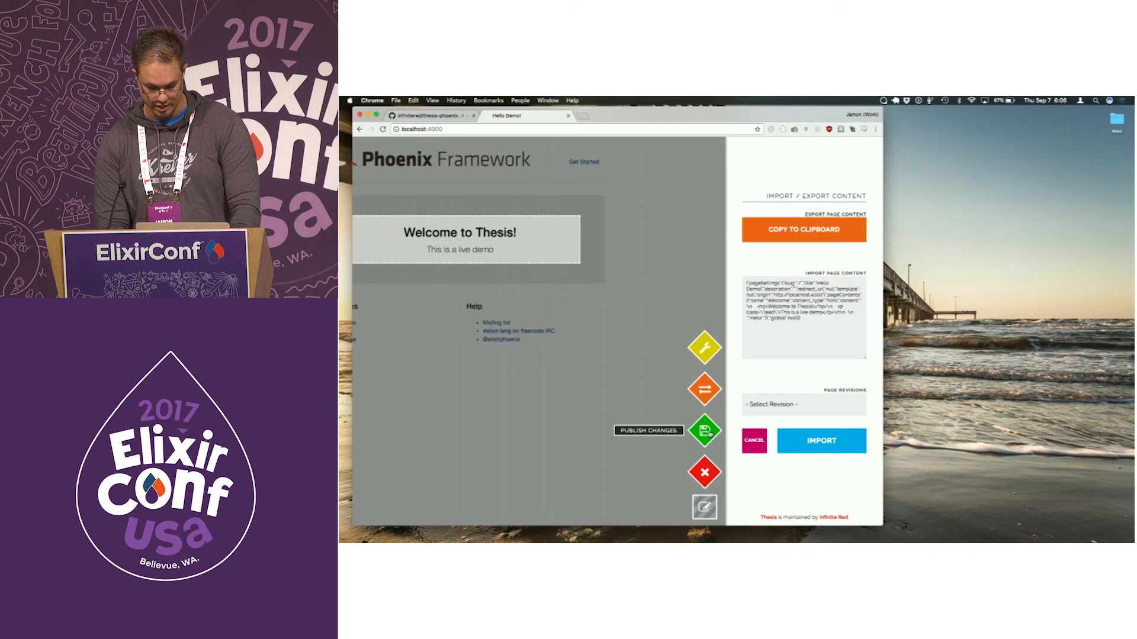
- View the Page Revisions list showing Rev 1 and Rev 2, then cancel the import/export panel
{"action": "left_click", "coordinate": [803, 405]}
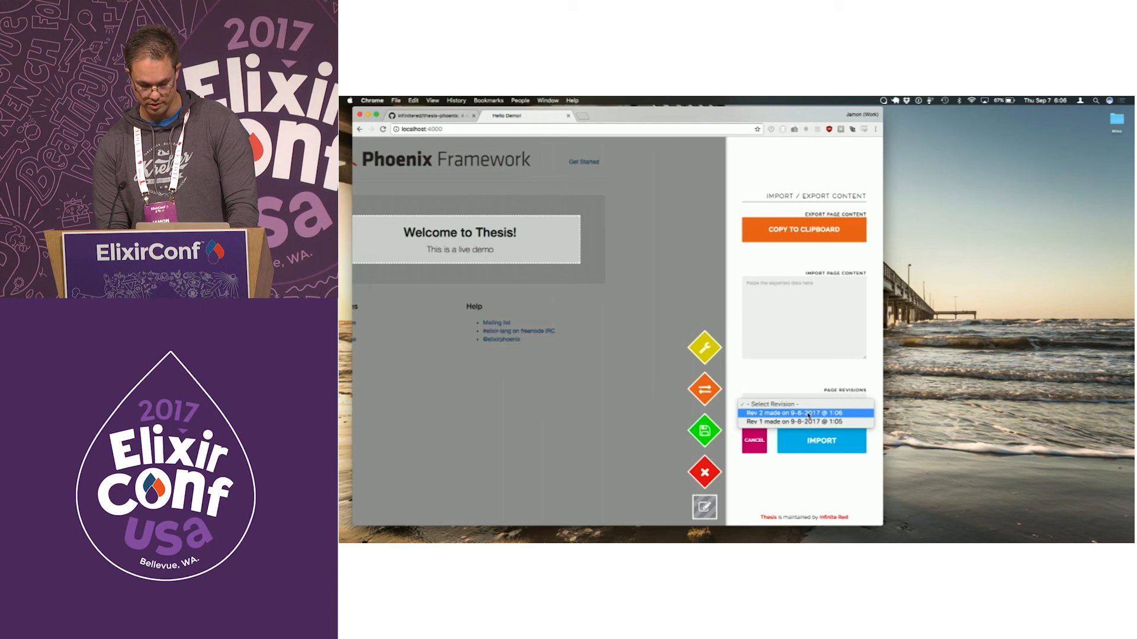
{"action": "left_click", "coordinate": [803, 404]}
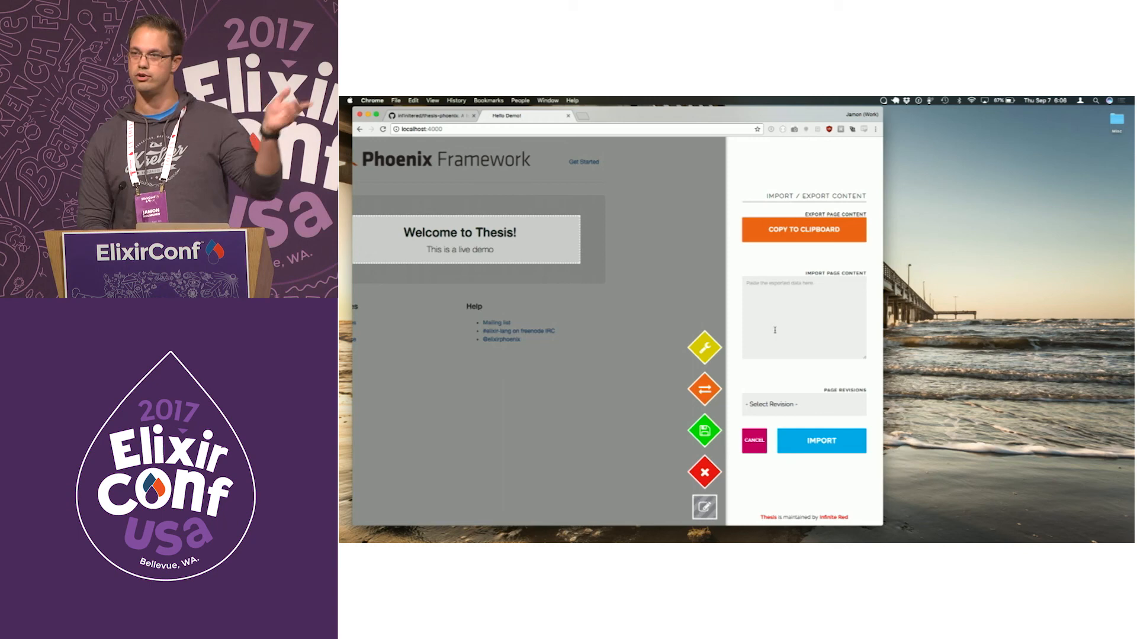
{"action": "left_click", "coordinate": [753, 441]}
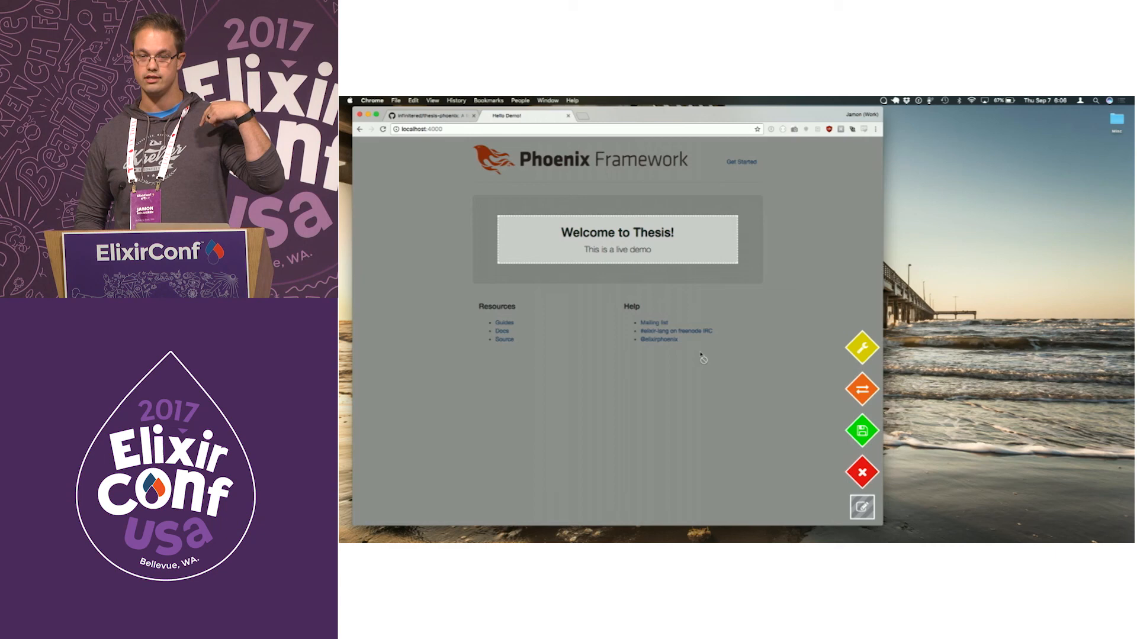